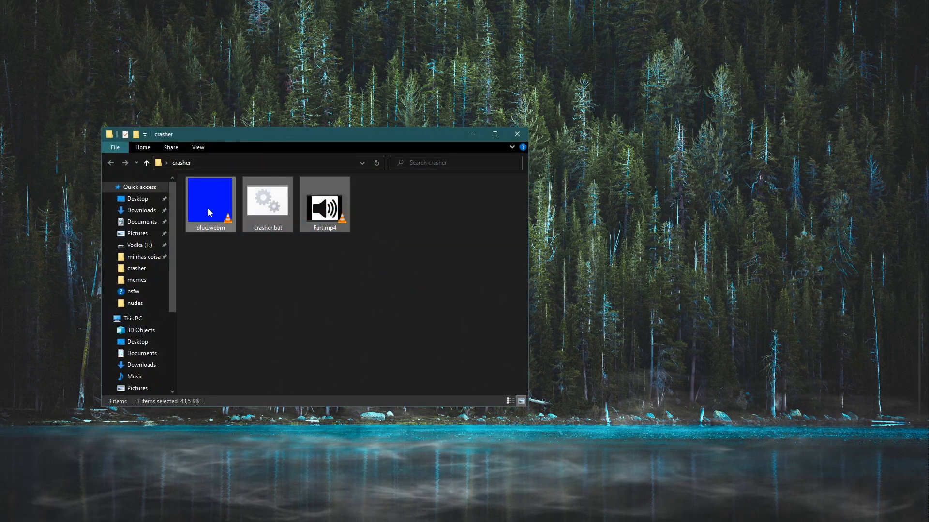
Step: Look over Fart.mp4, blue.webm and crasher.bat in the folder, then run crasher.bat
click(324, 199)
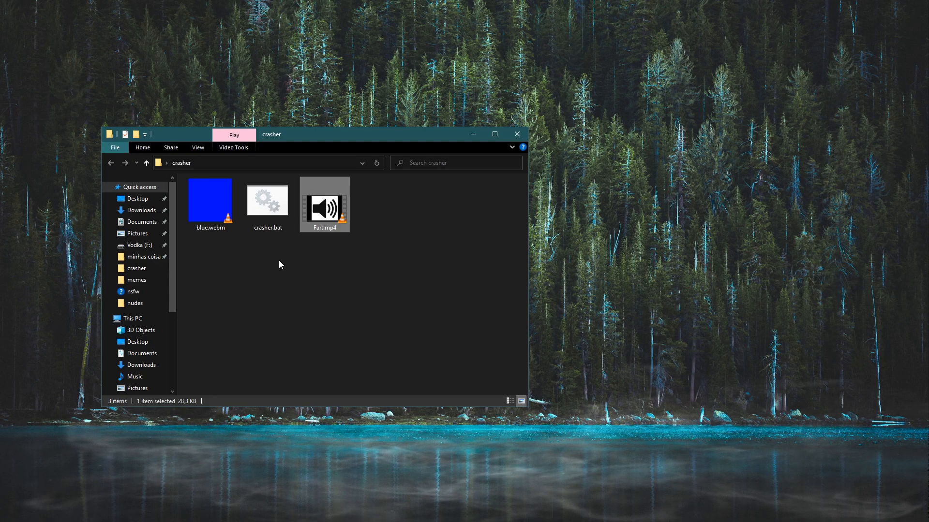
click(210, 201)
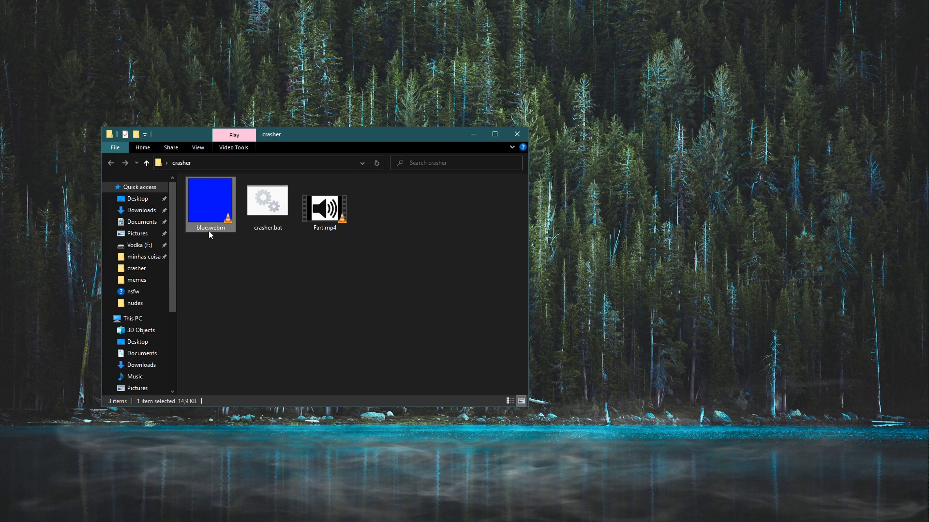
click(267, 200)
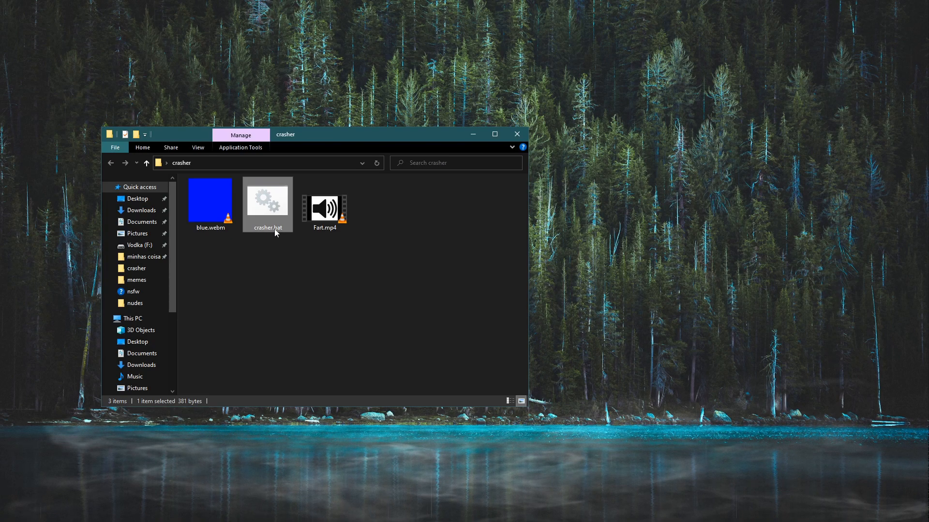
double_click(267, 199)
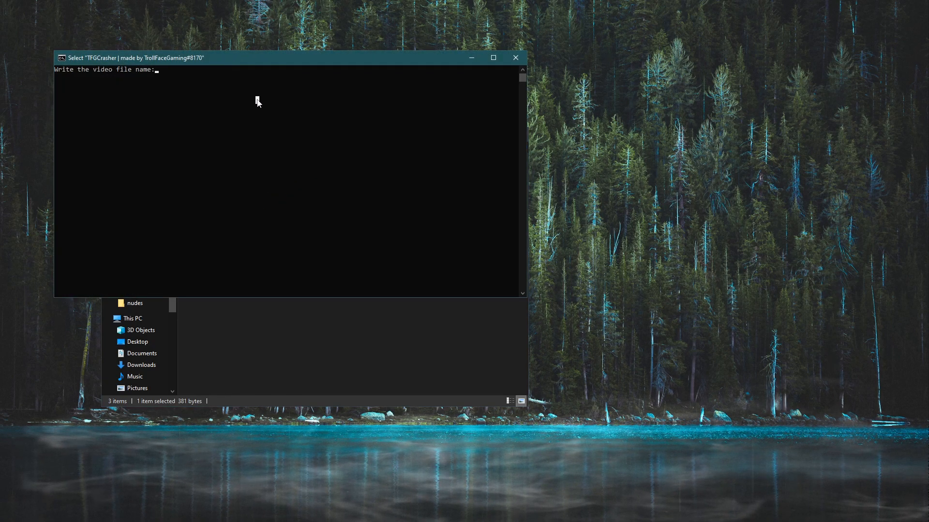
Step: Give the script 'fart' as the video name and start the crasher file name with 'not'
text(fart)
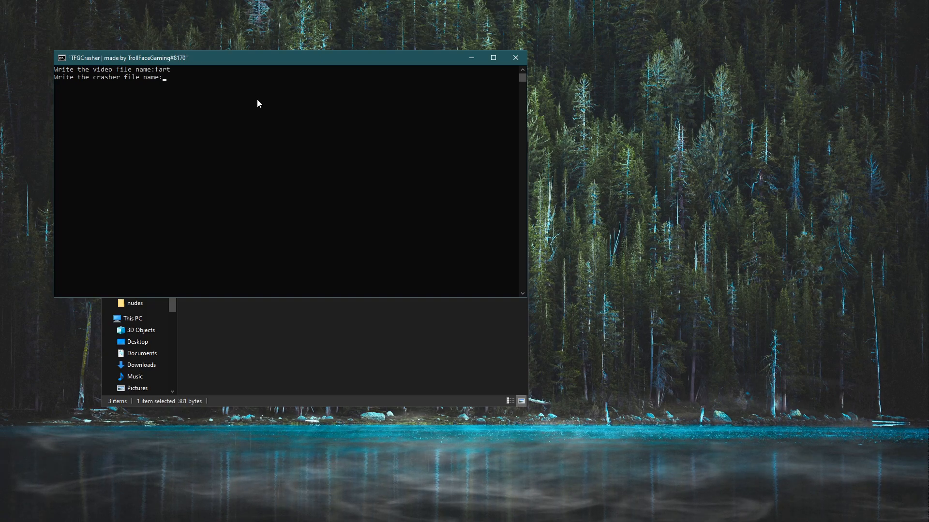
text(not)
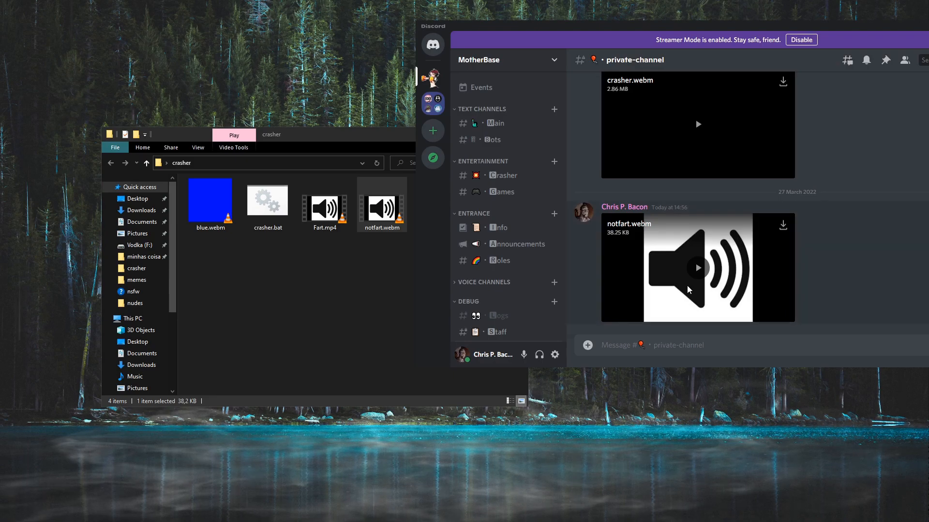
Step: Post notfart.webm (38.25 KB) into the private-channel in Discord
click(698, 268)
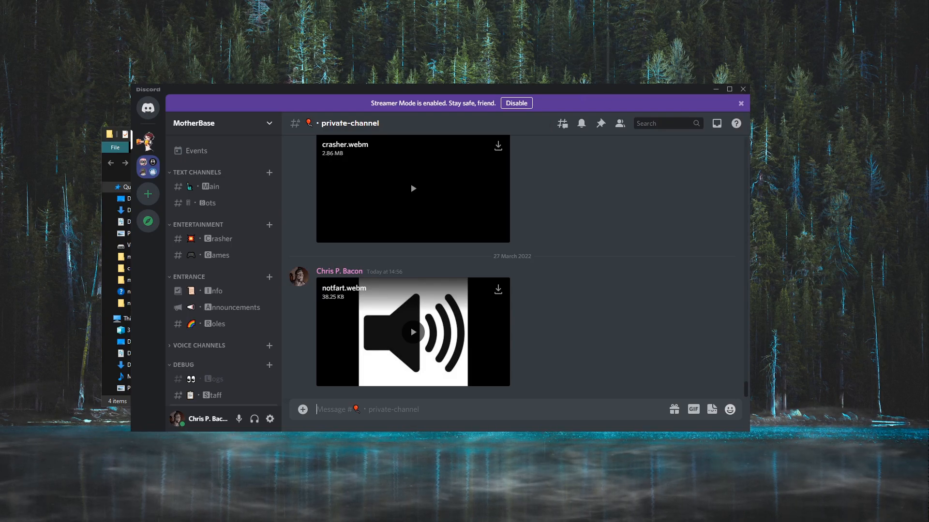
mouse_move(458, 307)
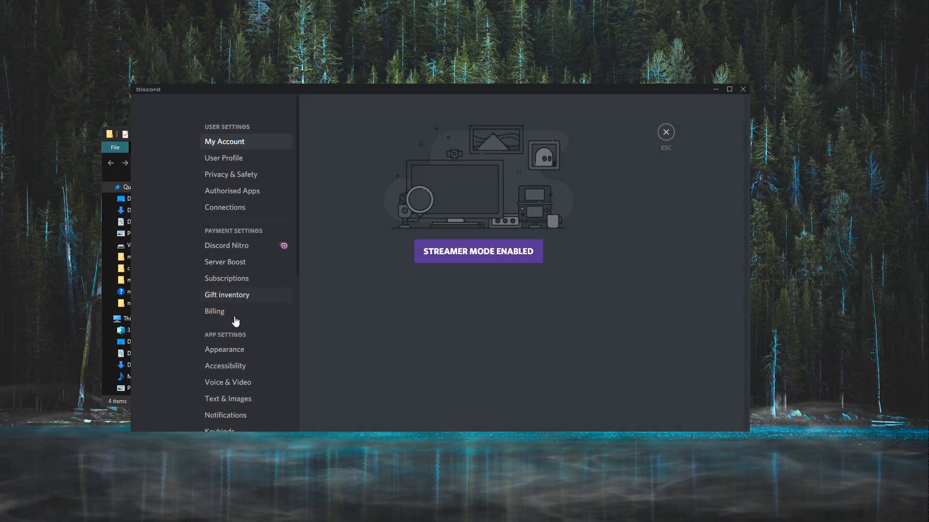
Step: Reach Discord's Advanced settings page showing Developer Mode on and Hardware Acceleration off
scroll(down, 3)
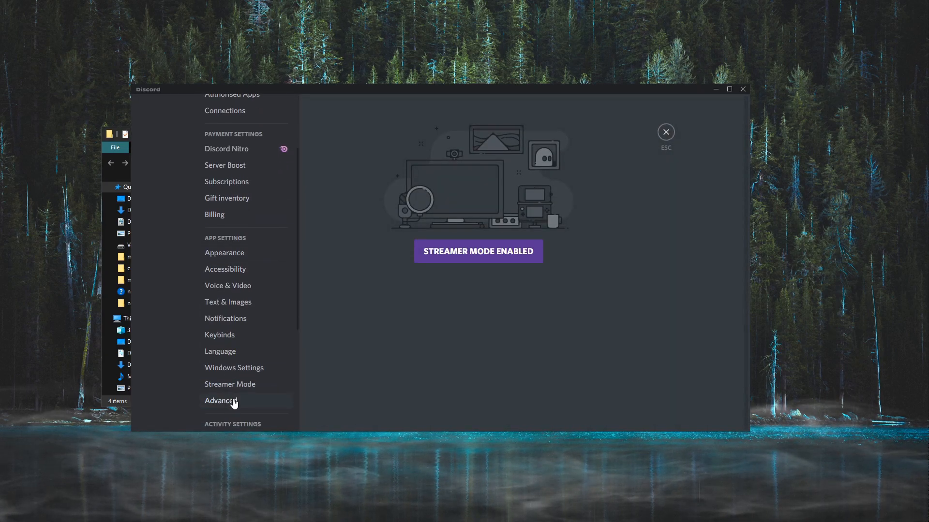
click(221, 400)
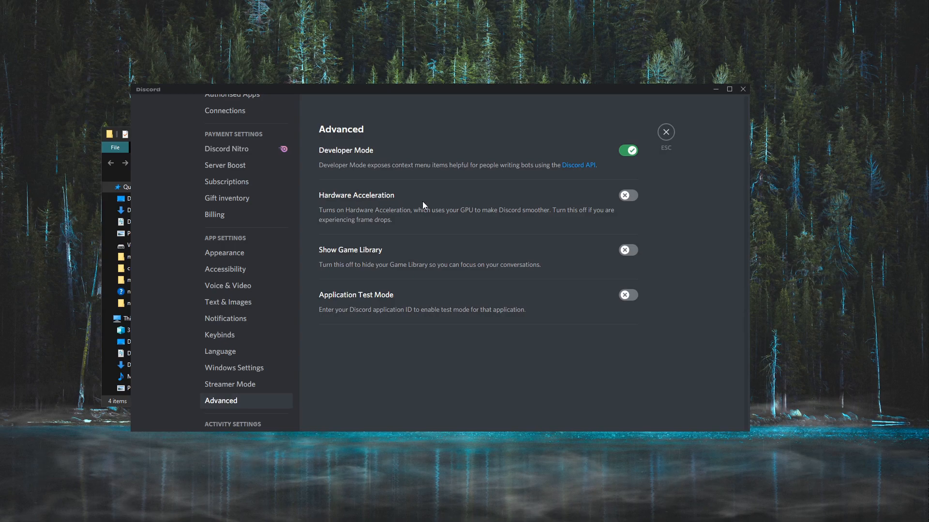
mouse_move(630, 204)
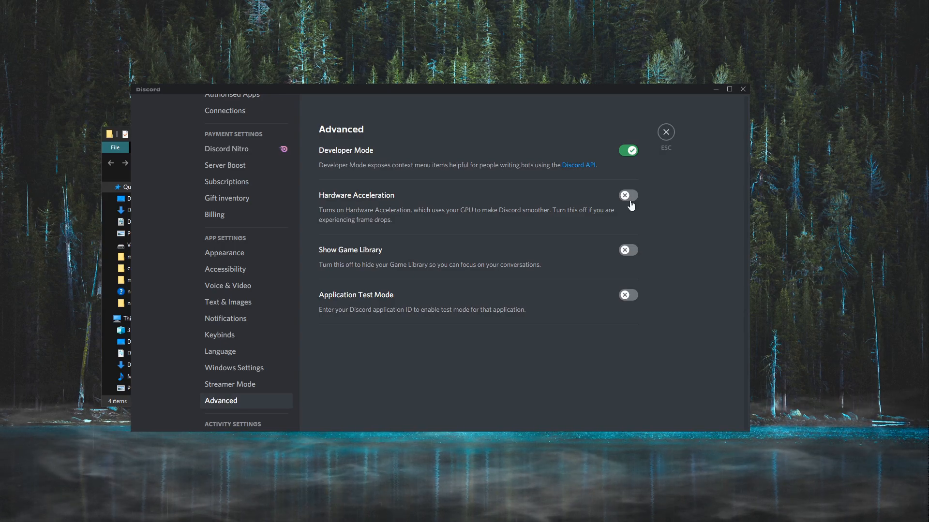